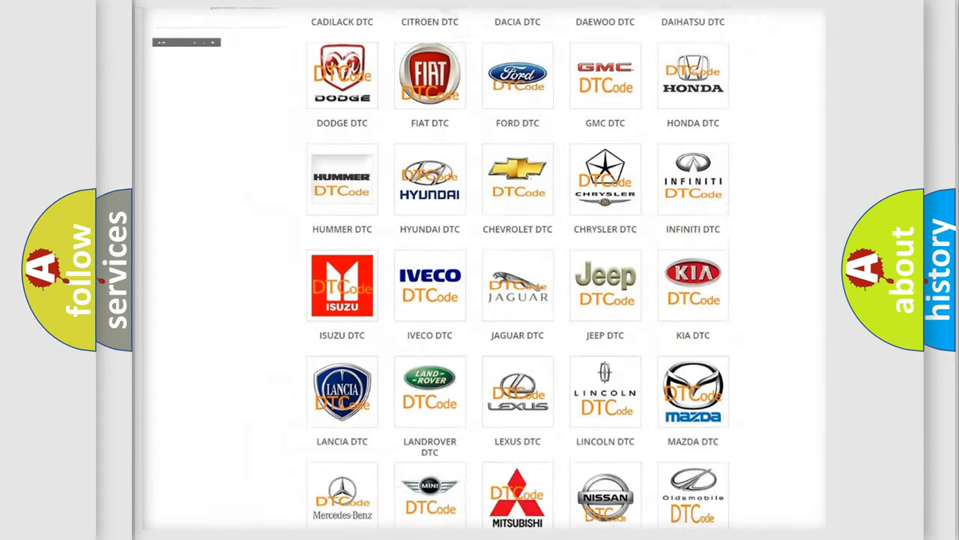
- Open the Fiat DTC category and browse its list of diagnostic code subcategories
scroll(up, 3)
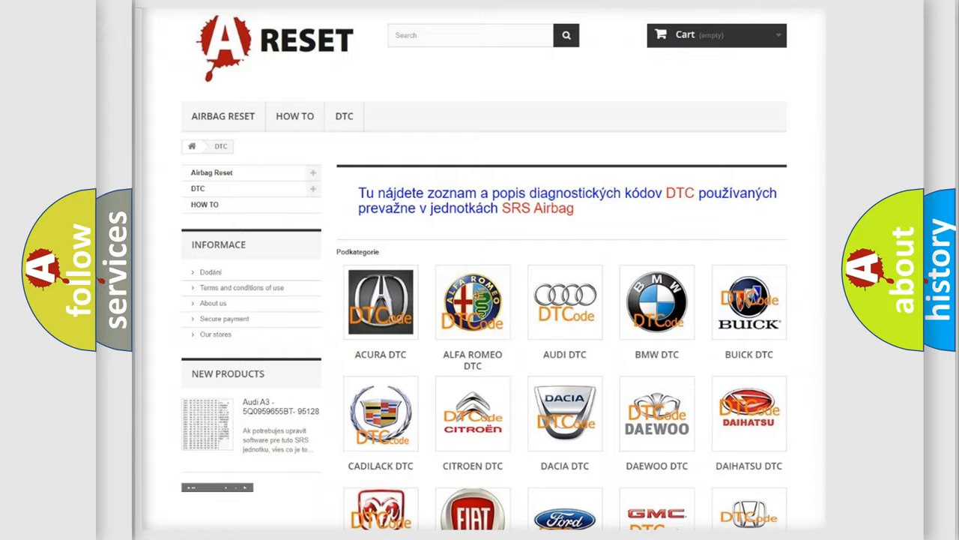
scroll(down, 3)
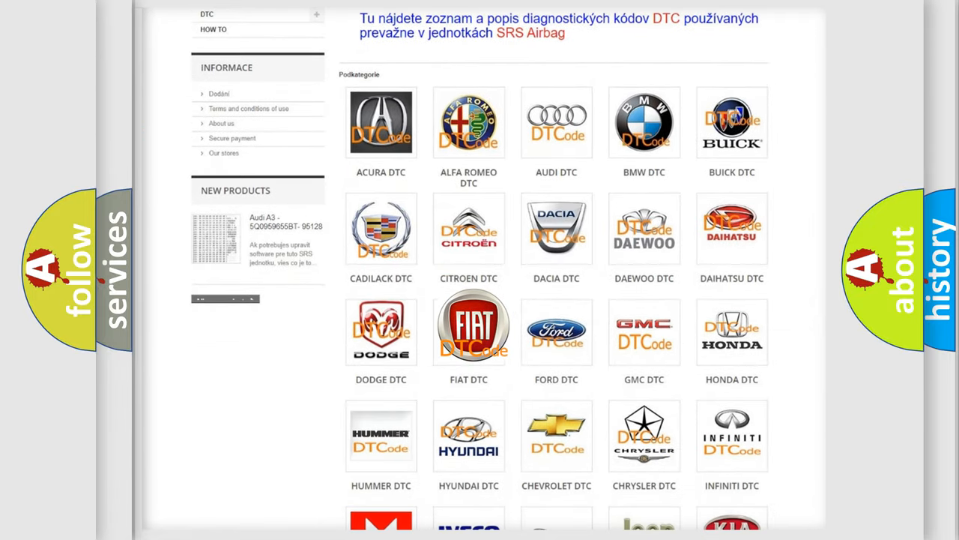
click(468, 327)
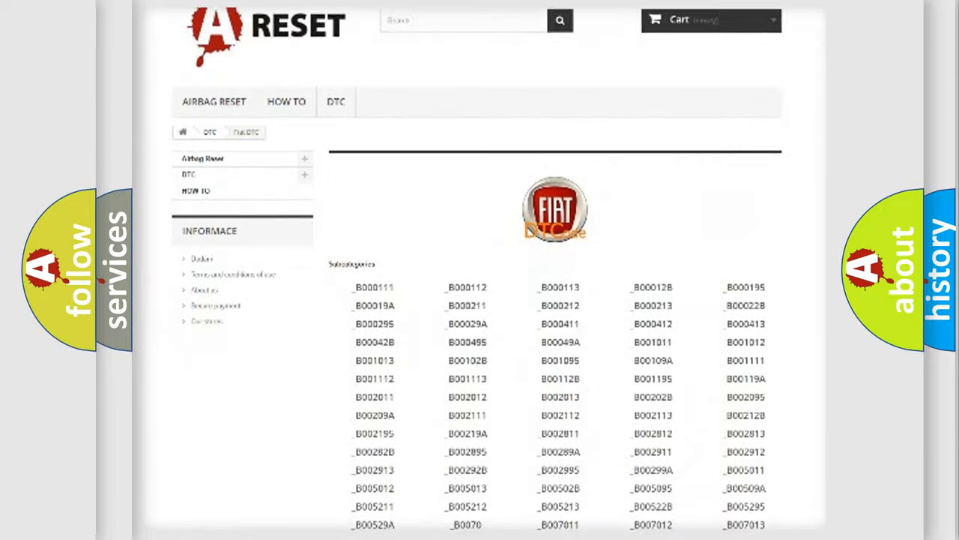
scroll(down, 3)
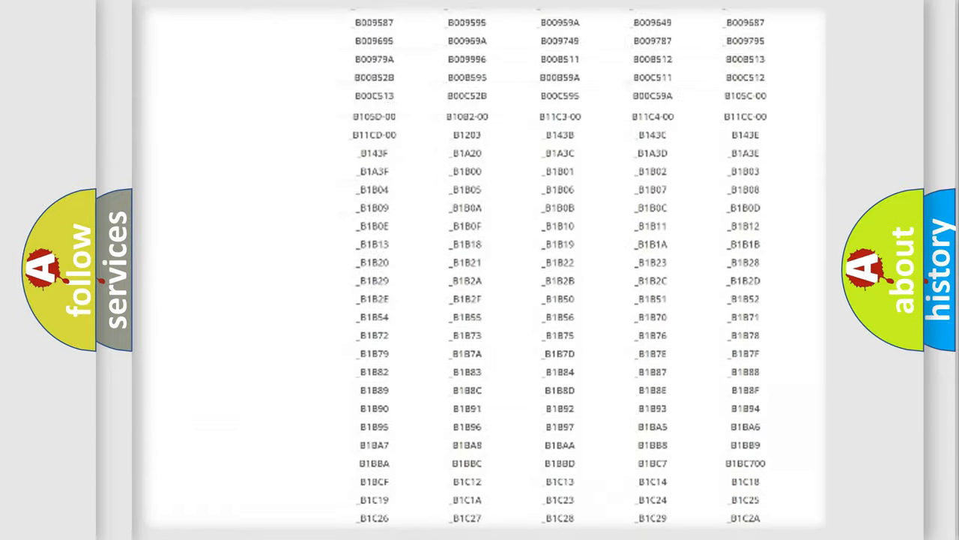
scroll(up, 3)
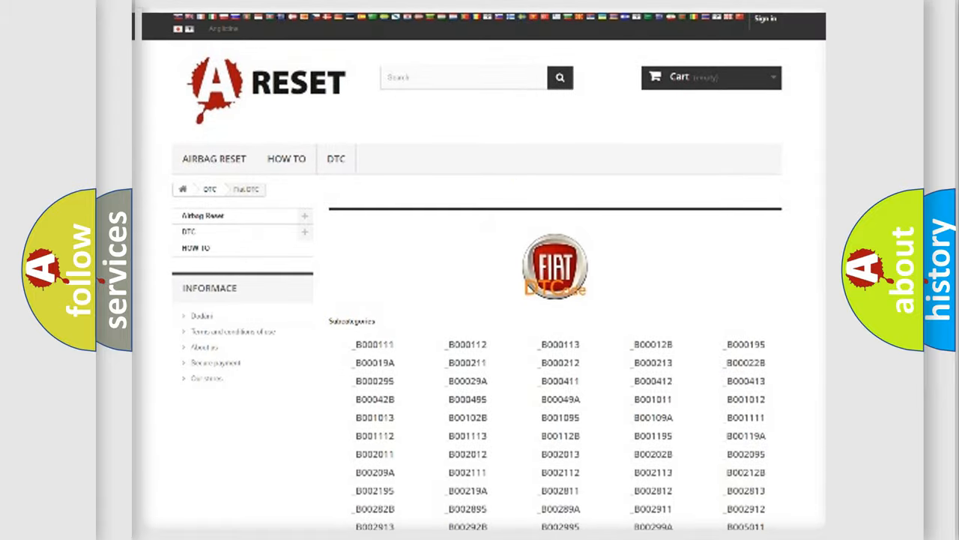